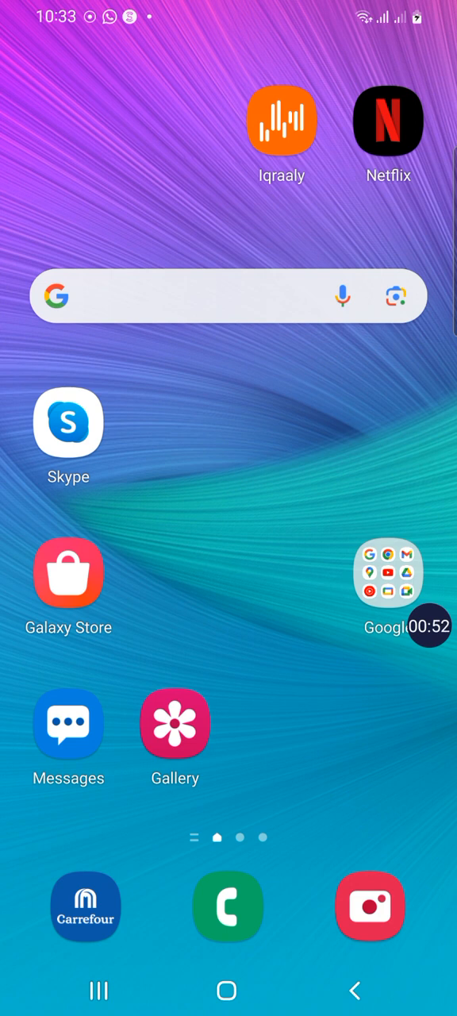
# Step: Swipe up to the app drawer page listing CalcES, Sheets and Word
pyautogui.scroll(3)
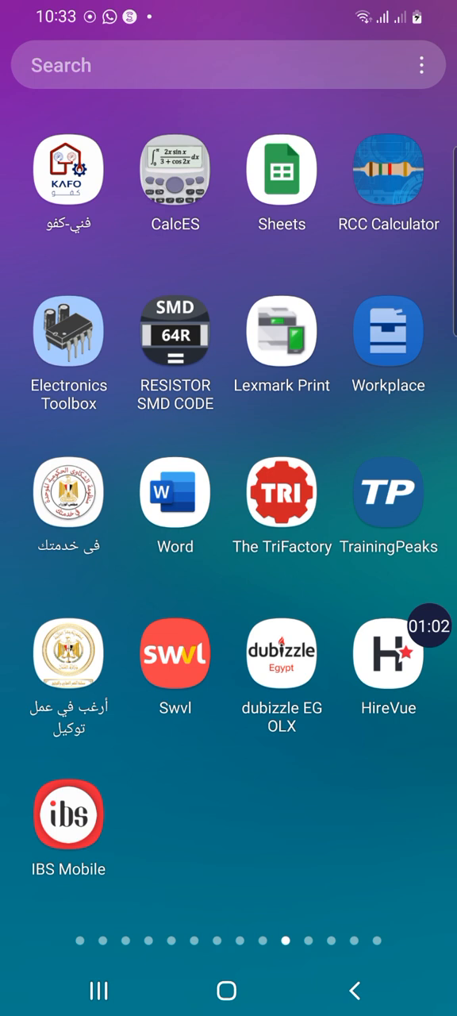
# Step: Launch the CalcES scientific calculator from the app drawer
pyautogui.click(174, 169)
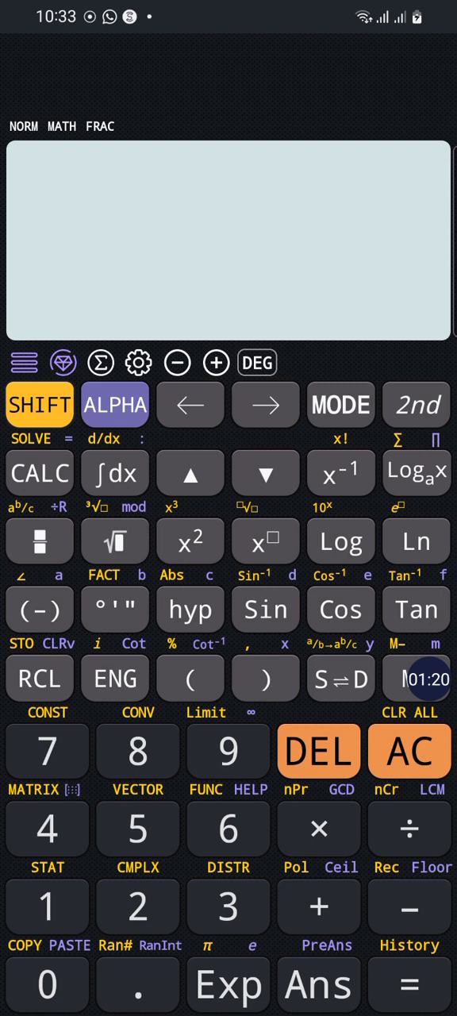
# Step: Switch CalcES to MATRIX mode, bringing up the 2×2 MatA editor (3, 2, 10, 4)
pyautogui.click(340, 405)
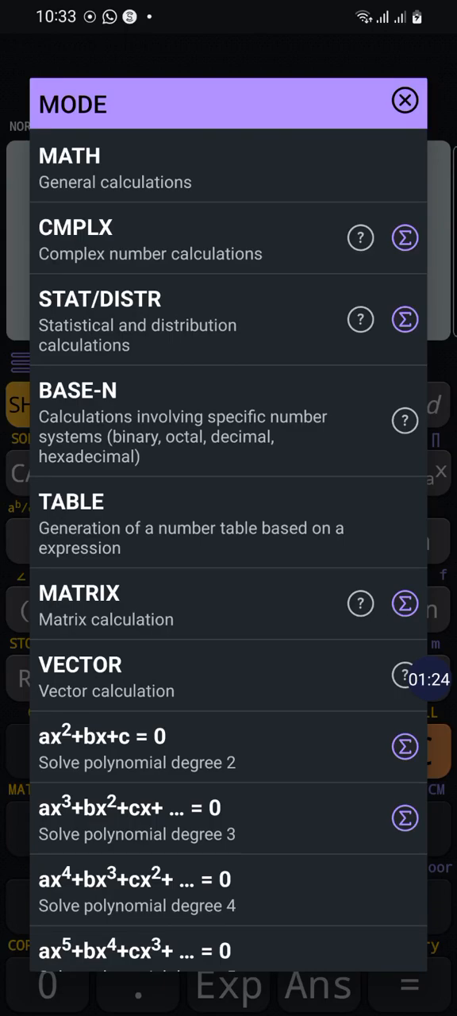
pyautogui.click(79, 593)
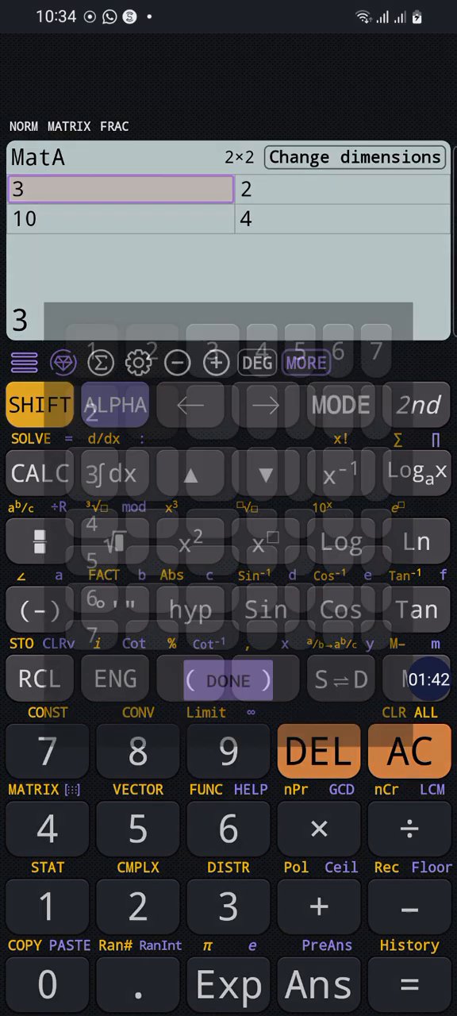
# Step: Resize MatA to 3×3 and begin entering new values, first row 1, 0
pyautogui.click(354, 157)
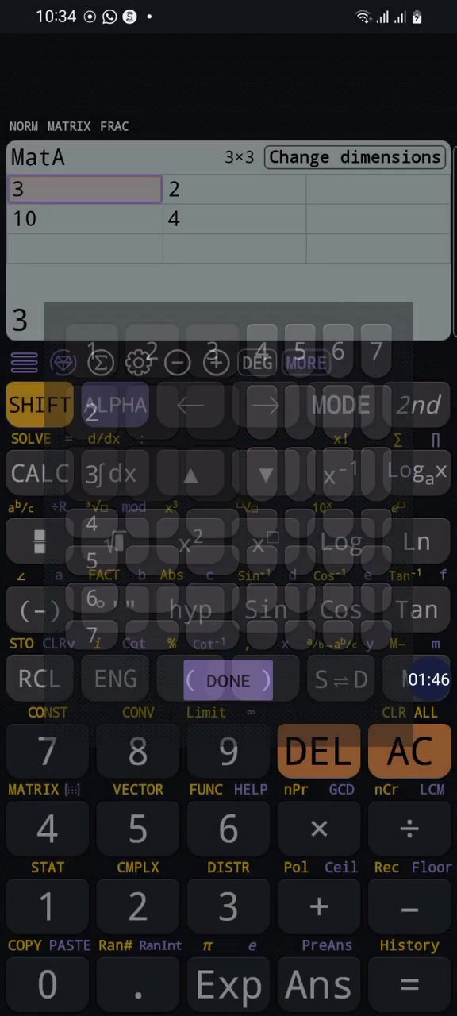
pyautogui.click(228, 681)
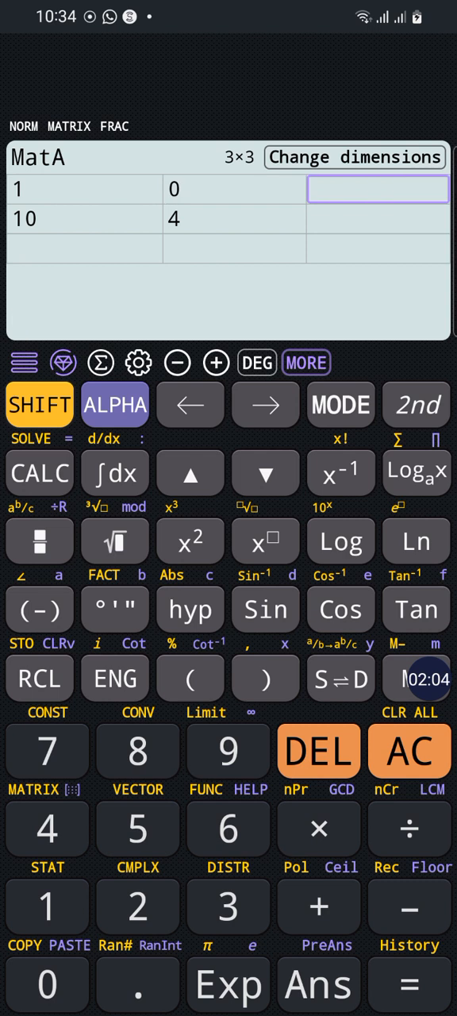
# Step: Enter the remaining MatA cells, starting with 3, and close the matrix editor
pyautogui.write('3')
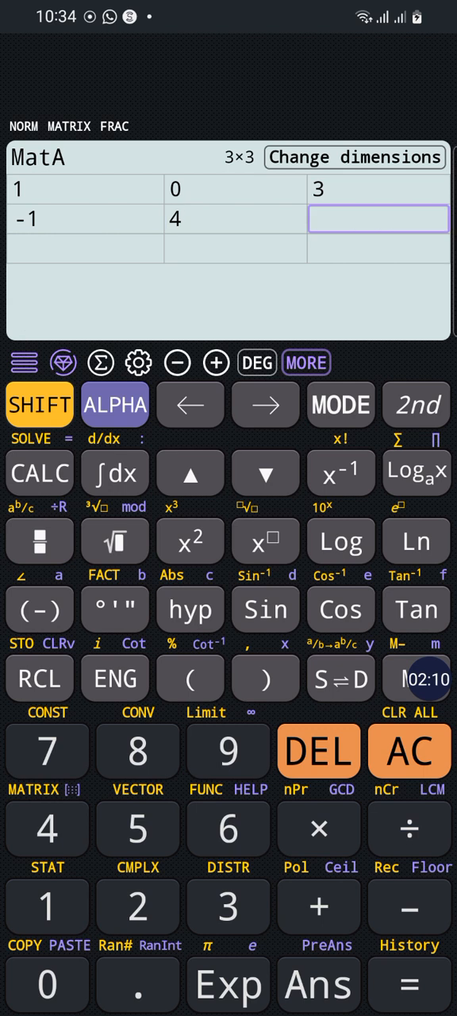
pyautogui.click(46, 751)
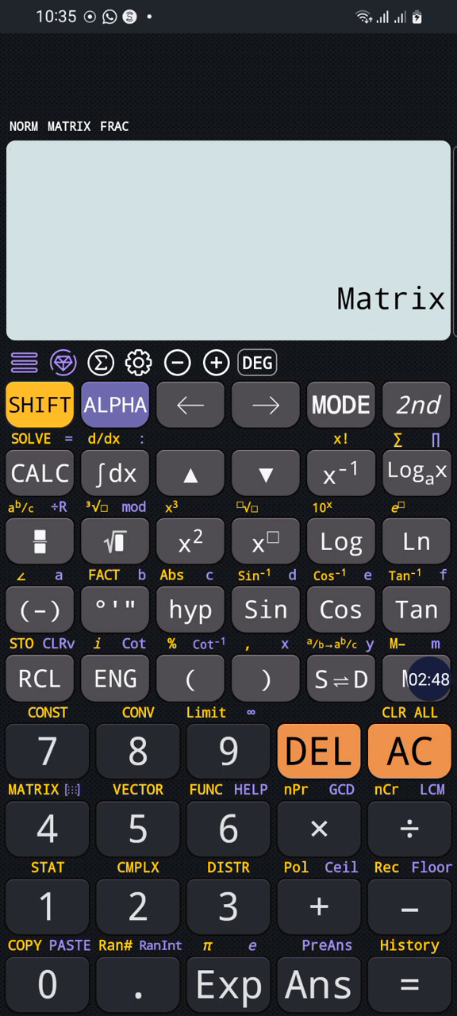
# Step: Show MatA's properties: sum 17, trace 10, determinant 44, rank 3, and its inverse
pyautogui.click(39, 405)
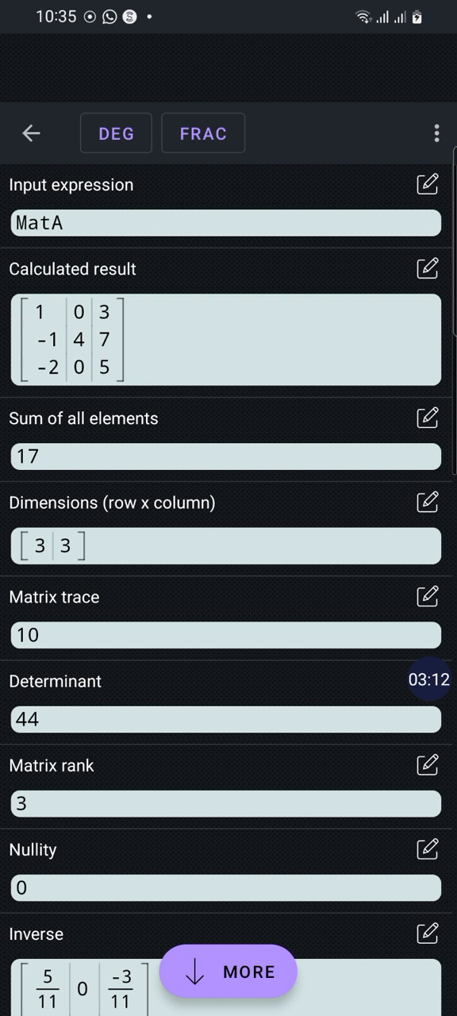
# Step: Review MatA's characteristic polynomial, eigenvalues, eigenvectors, diagonalization and row reduction
pyautogui.scroll(-3)
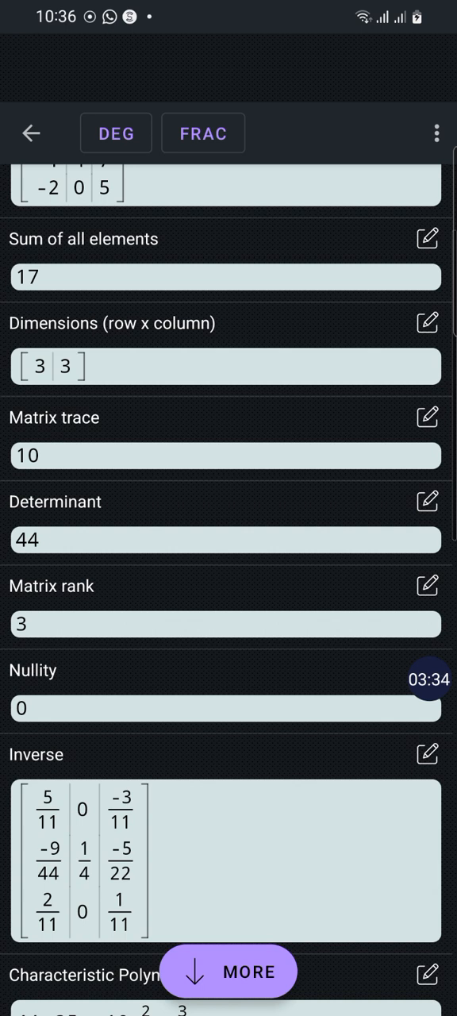
pyautogui.scroll(-3)
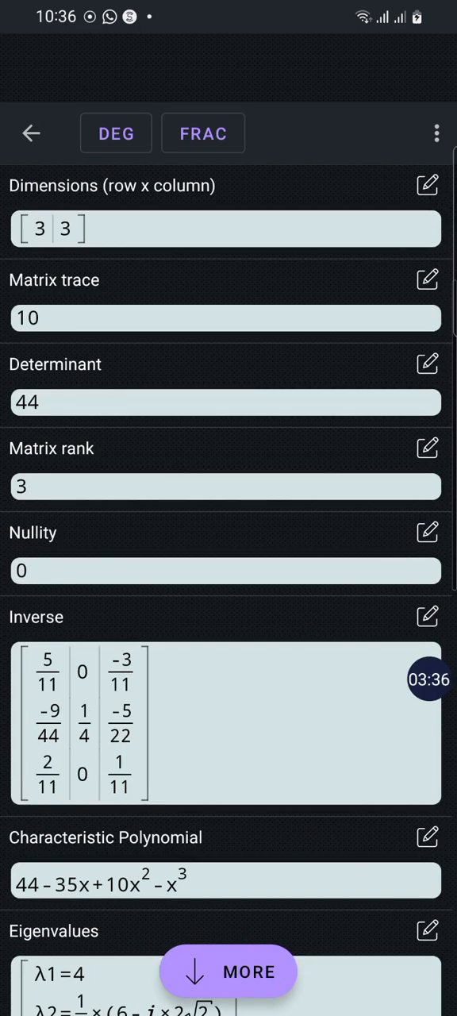
pyautogui.scroll(-3)
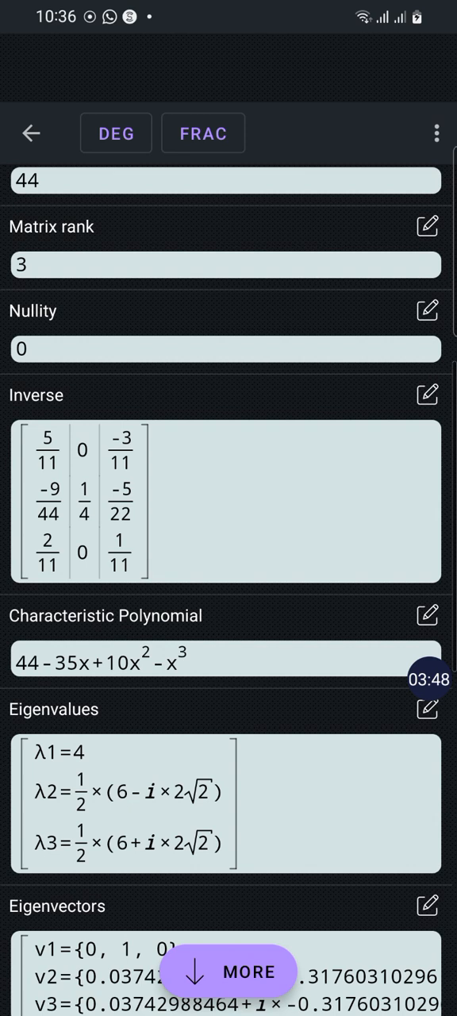
pyautogui.scroll(-3)
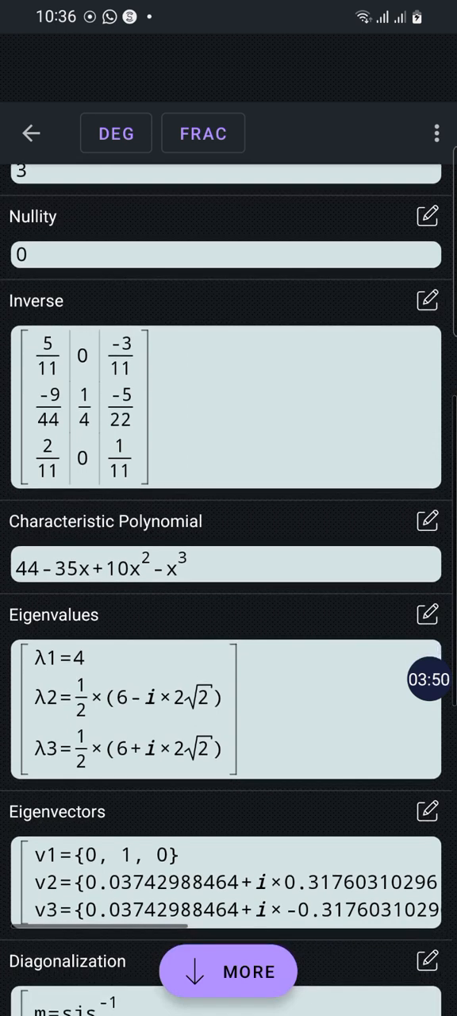
pyautogui.scroll(-3)
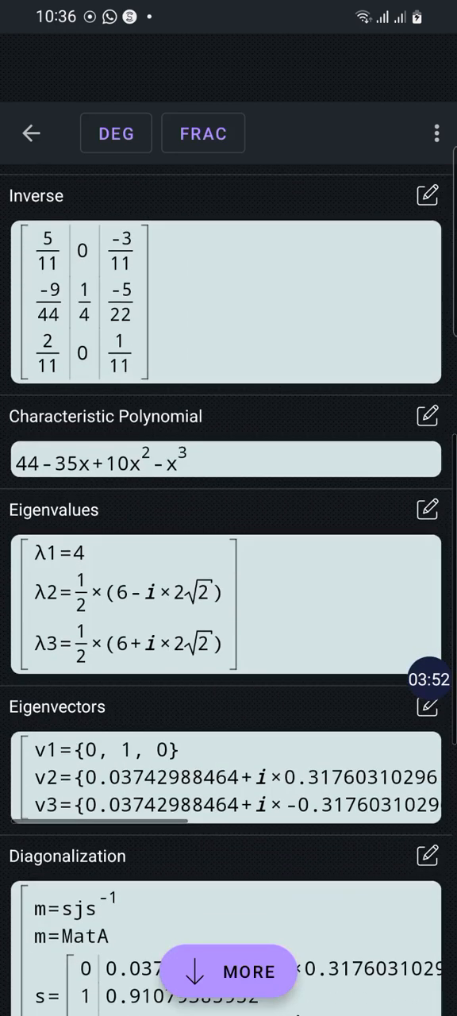
pyautogui.scroll(-3)
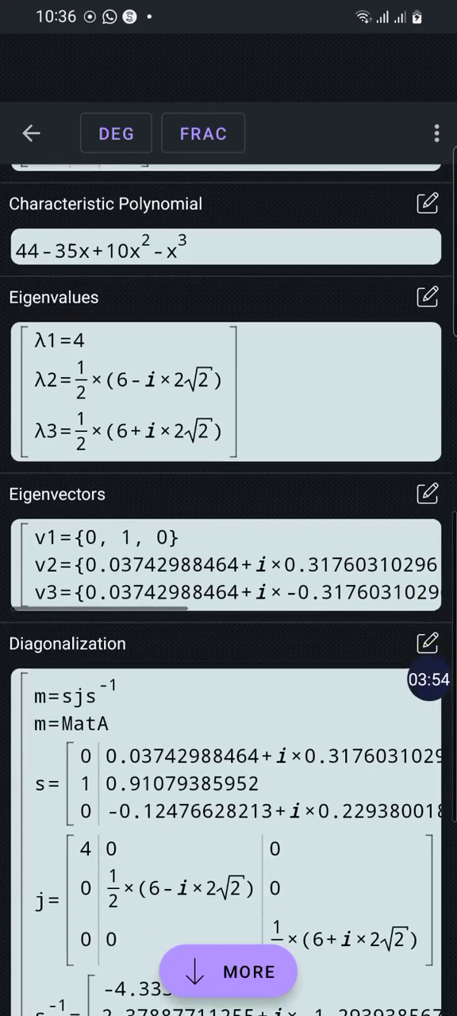
pyautogui.scroll(-3)
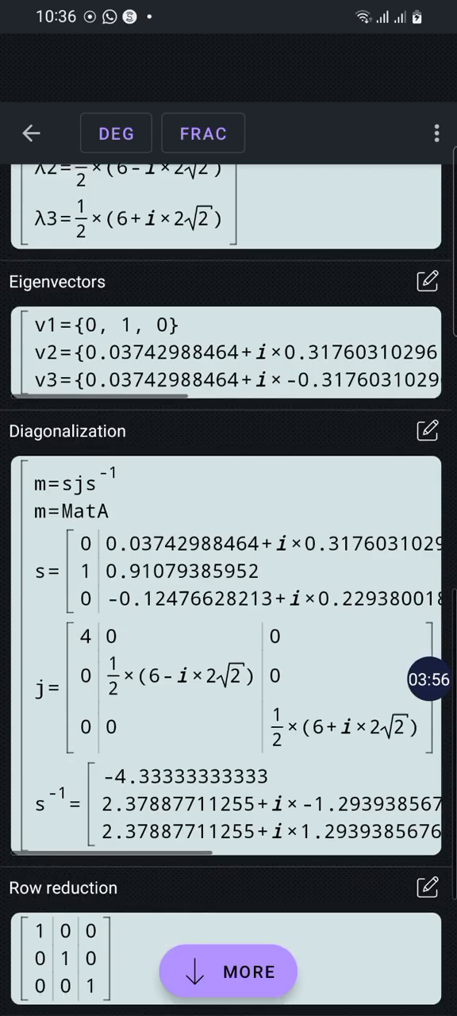
pyautogui.scroll(-3)
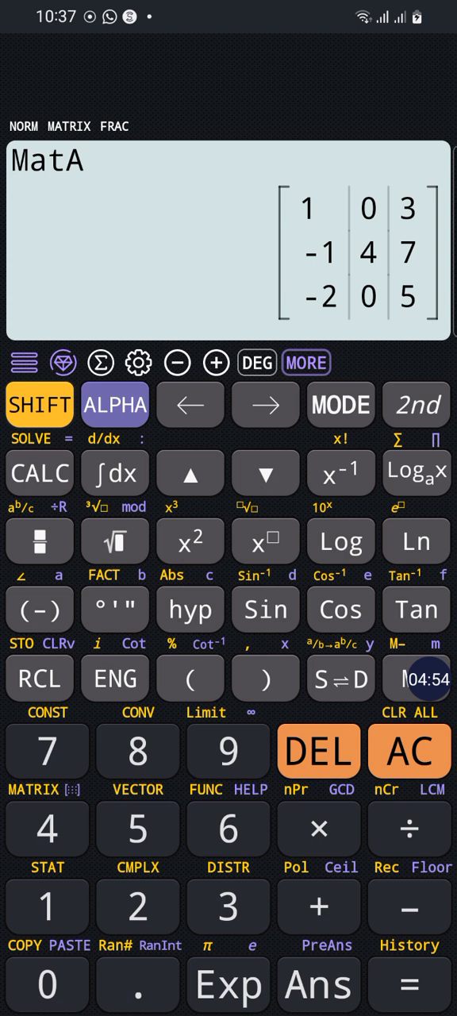
# Step: List the stored matrices and open the 3×3 MatB for editing
pyautogui.click(340, 404)
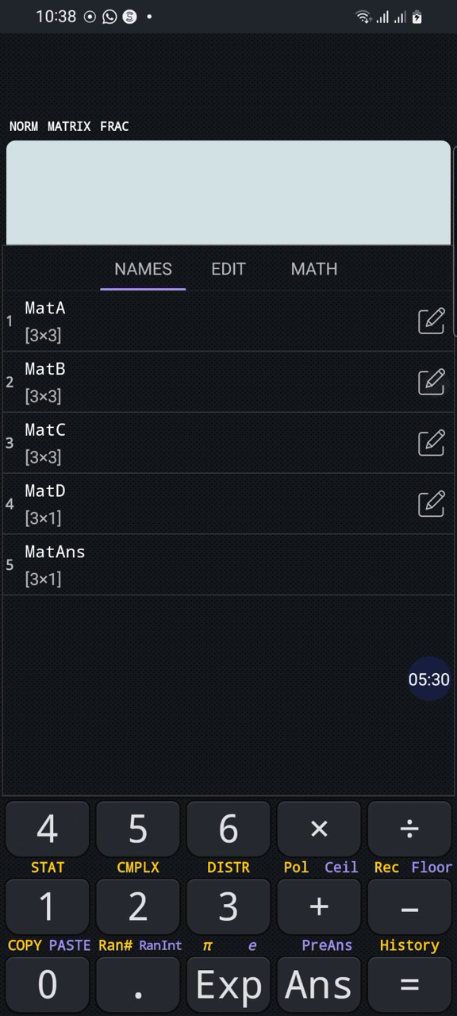
pyautogui.click(431, 382)
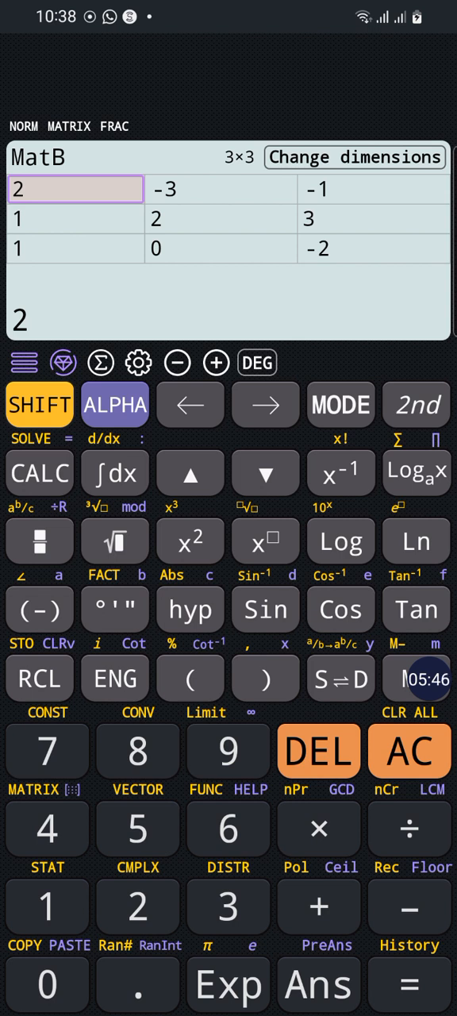
# Step: Resize MatB to a 3×1 column holding 6, -2 and 3
pyautogui.click(355, 156)
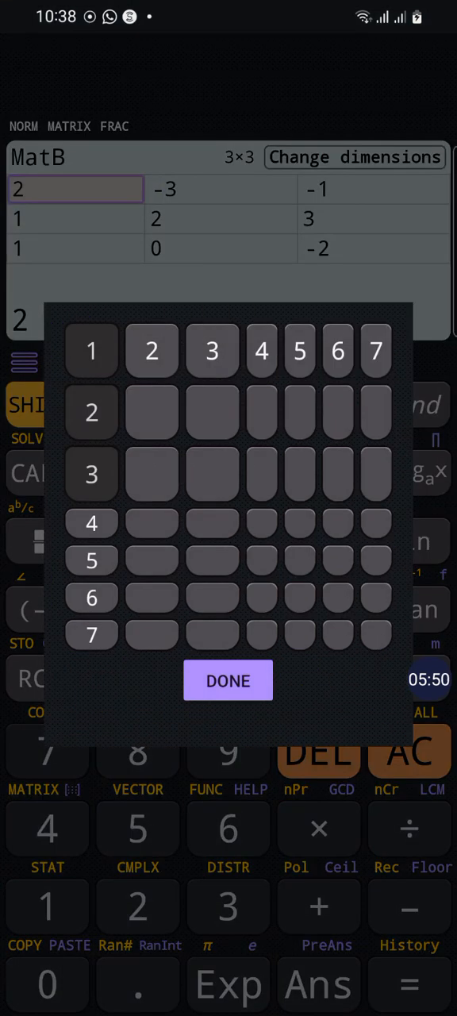
pyautogui.click(227, 680)
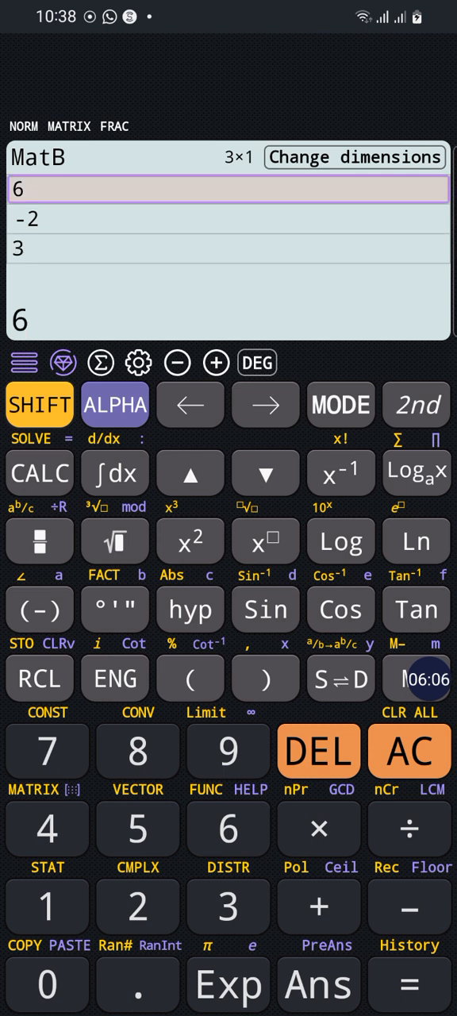
pyautogui.click(409, 750)
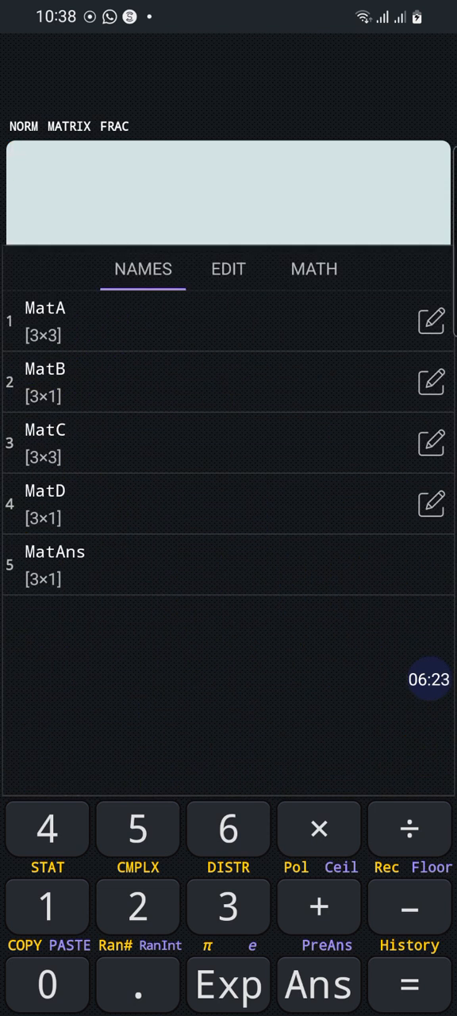
# Step: Back on the calculator, start a new expression (Ans) awaiting an exponent
pyautogui.click(45, 322)
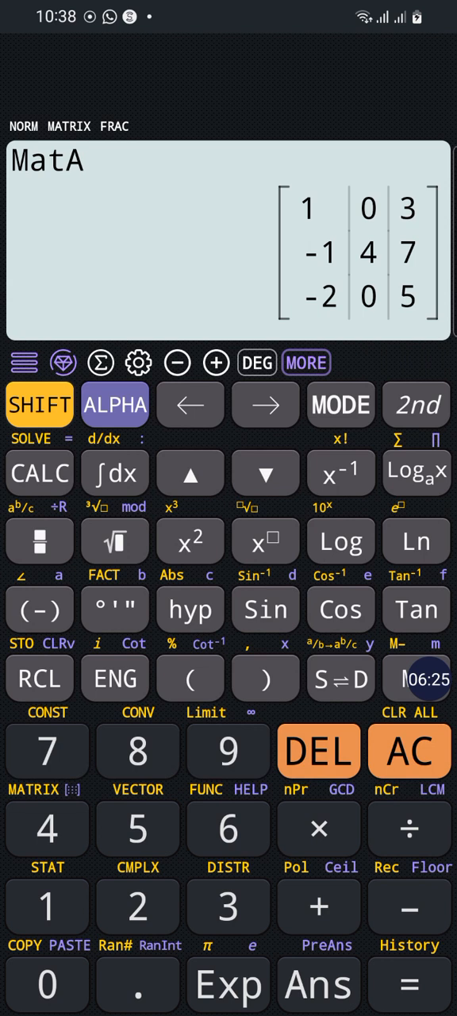
pyautogui.click(318, 829)
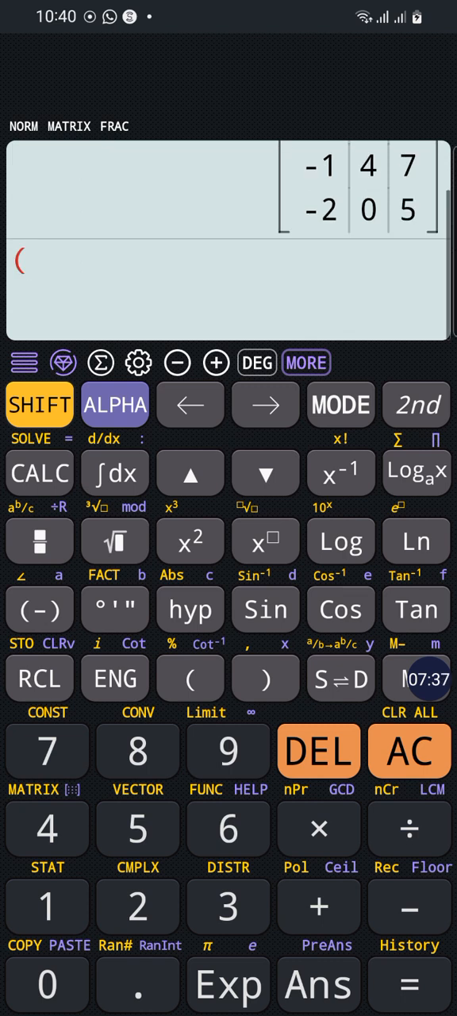
pyautogui.click(317, 985)
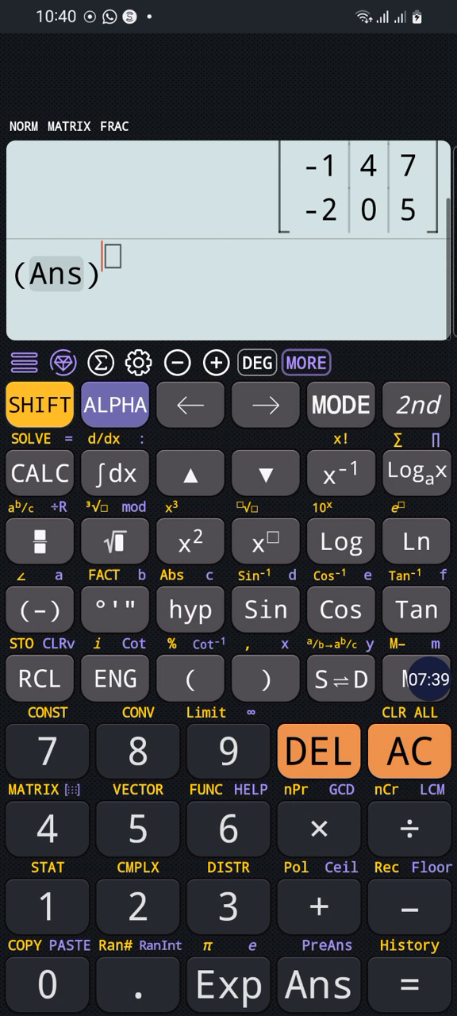